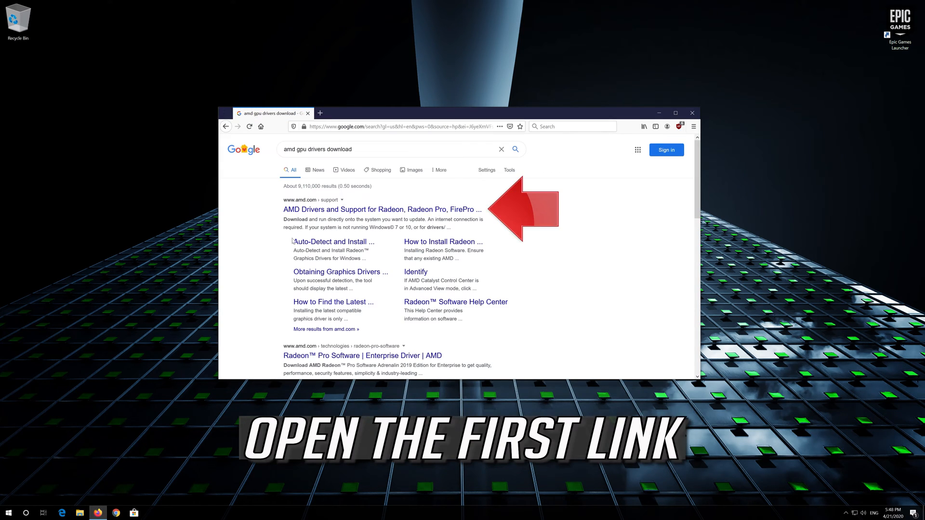
- Open AMD's Drivers and Support page for Radeon from the Google results
{"action": "left_click", "coordinate": [381, 210]}
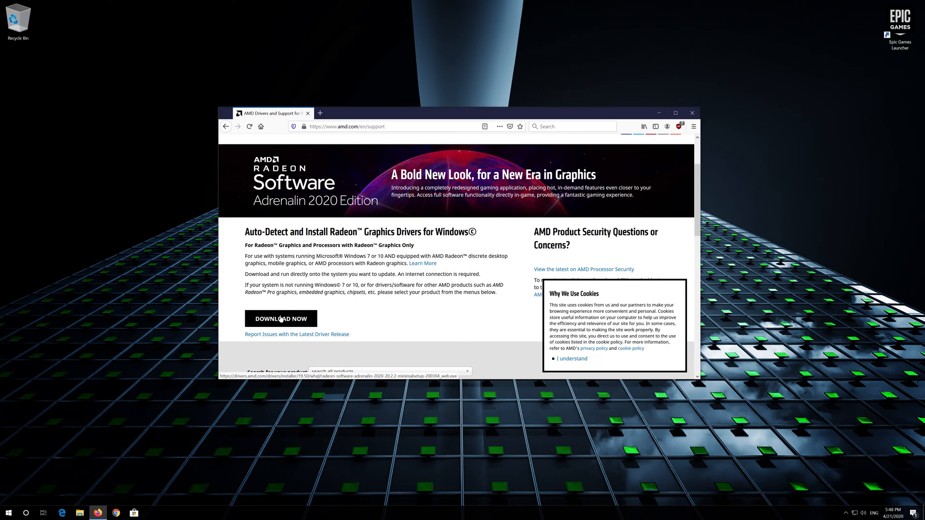
- Download the Radeon Software Adrenalin 2020 installer and save the file
{"action": "left_click", "coordinate": [281, 318]}
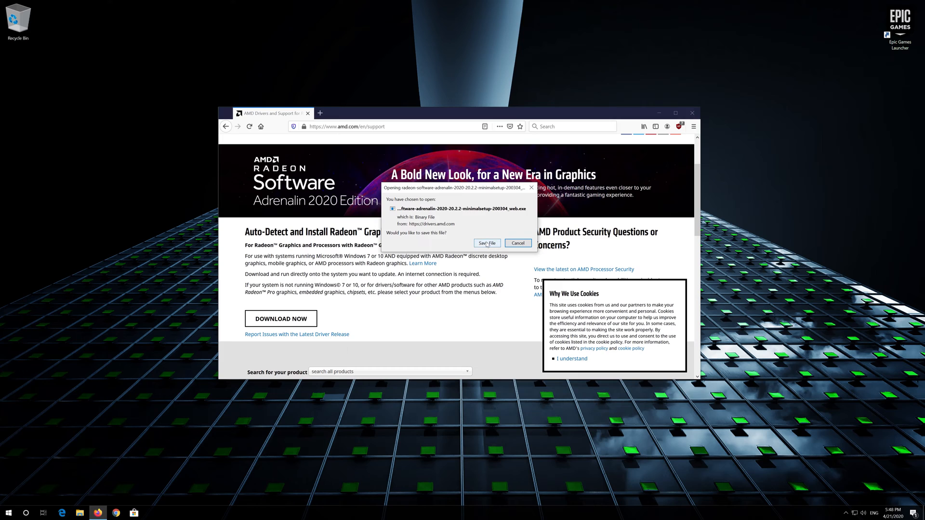
{"action": "left_click", "coordinate": [486, 243]}
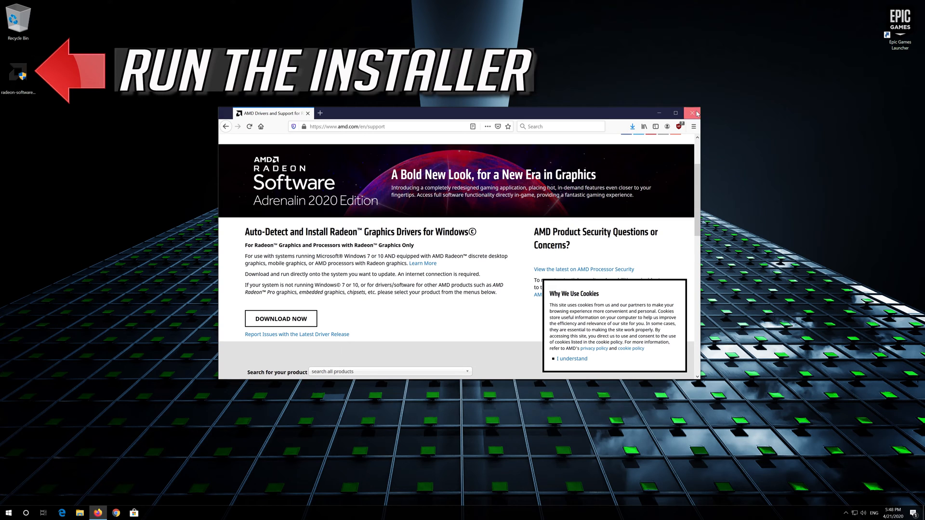
- Run the Radeon installer from the desktop, allow changes, extract its files and close the extractor
{"action": "left_click", "coordinate": [692, 113]}
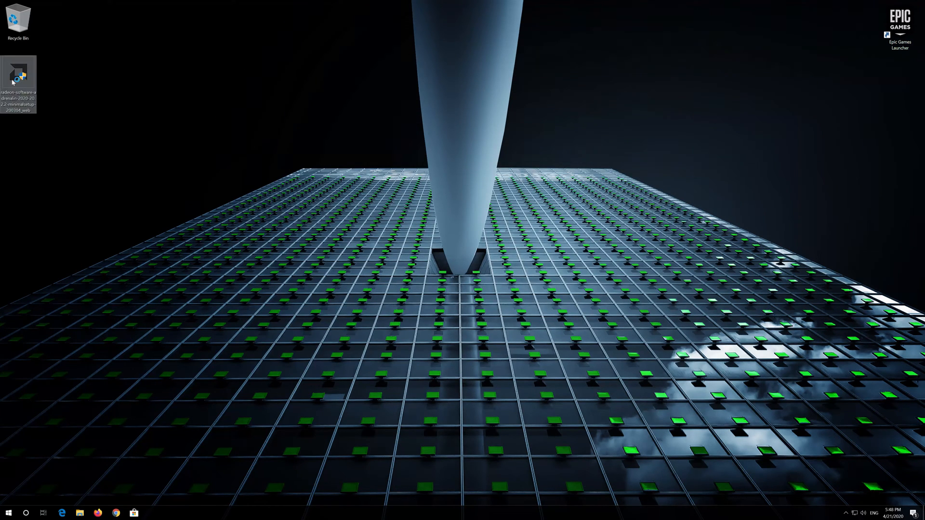
{"action": "double_click", "coordinate": [17, 77]}
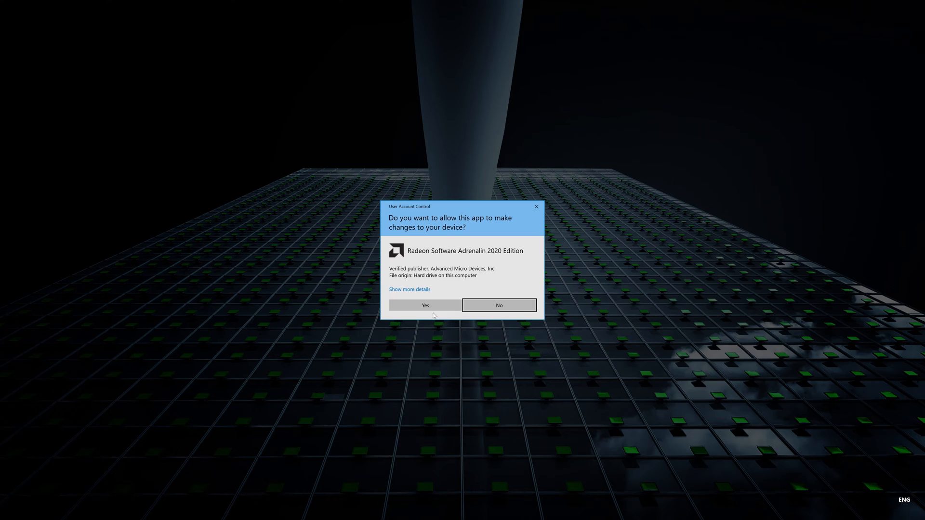
{"action": "left_click", "coordinate": [424, 305]}
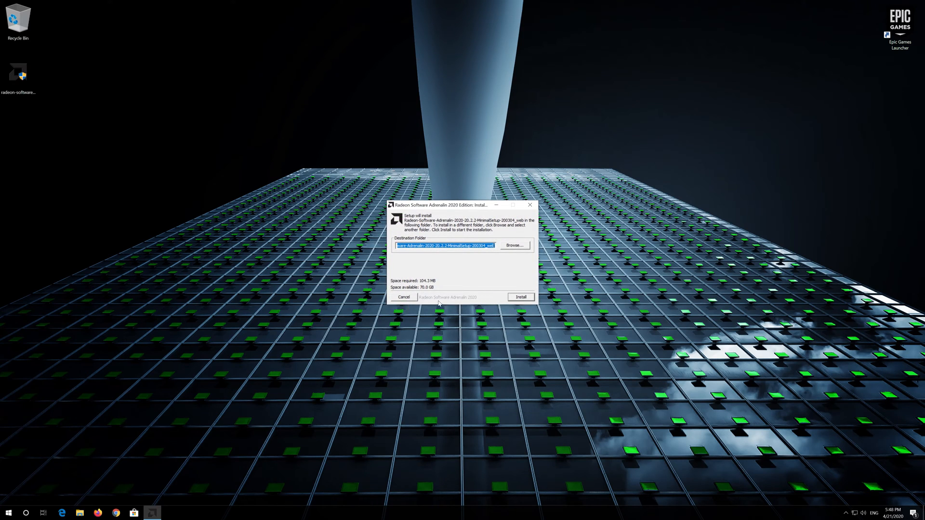
{"action": "left_click", "coordinate": [520, 297]}
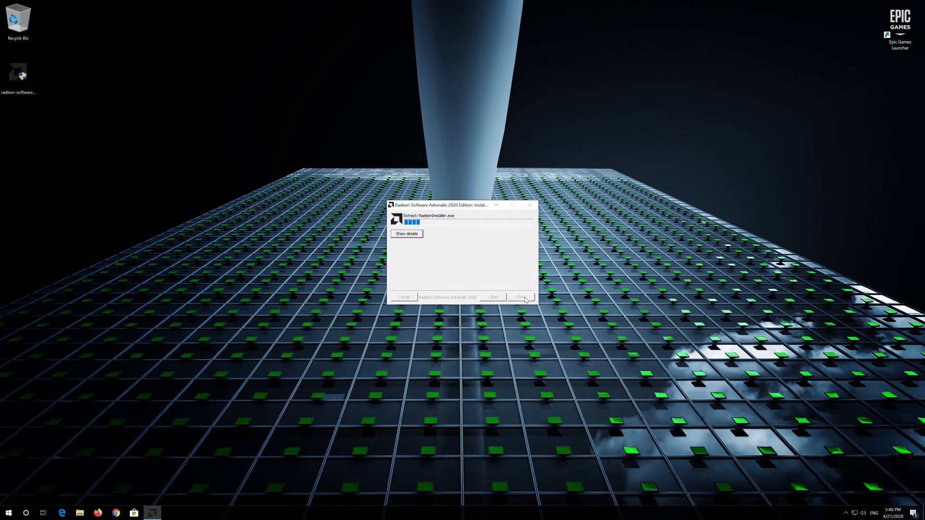
{"action": "left_click", "coordinate": [522, 297]}
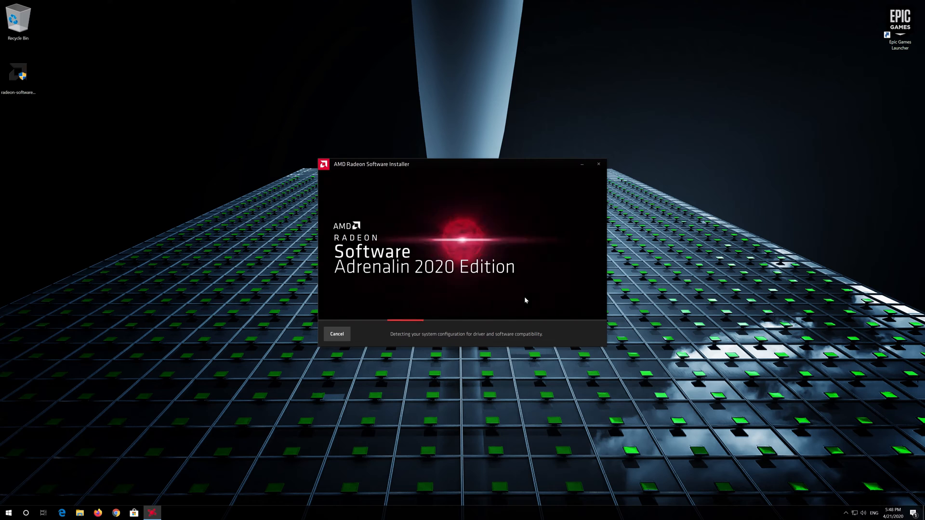
{"action": "left_click", "coordinate": [8, 513]}
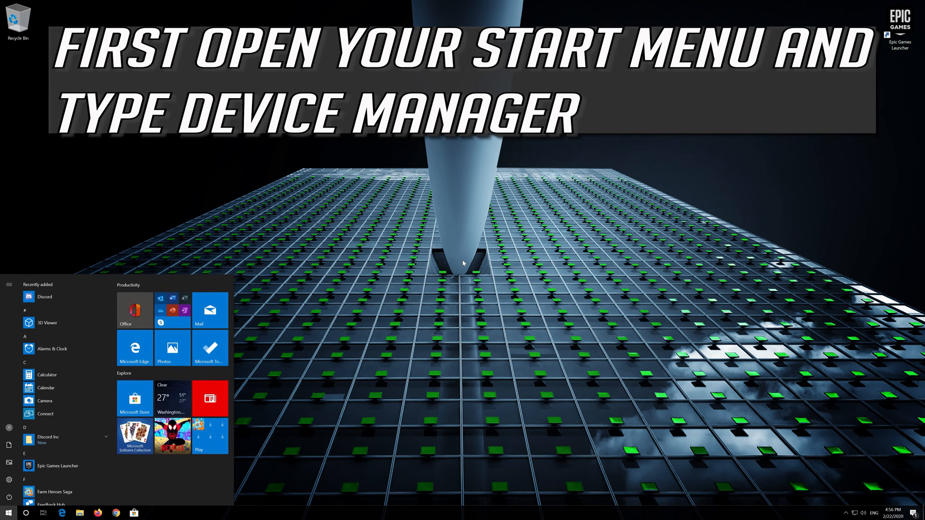
- Search Start for 'device manager' and launch Device Manager
{"action": "type", "text": "device manager"}
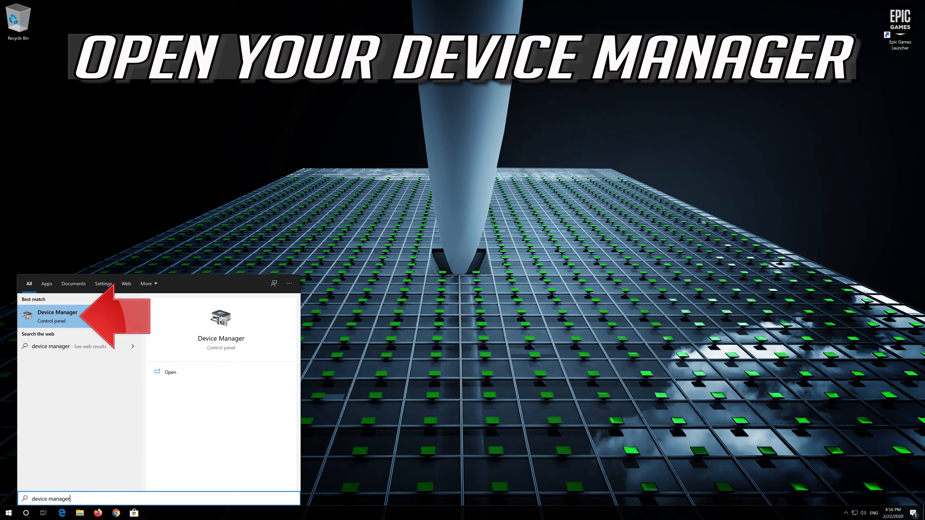
{"action": "left_click", "coordinate": [58, 313]}
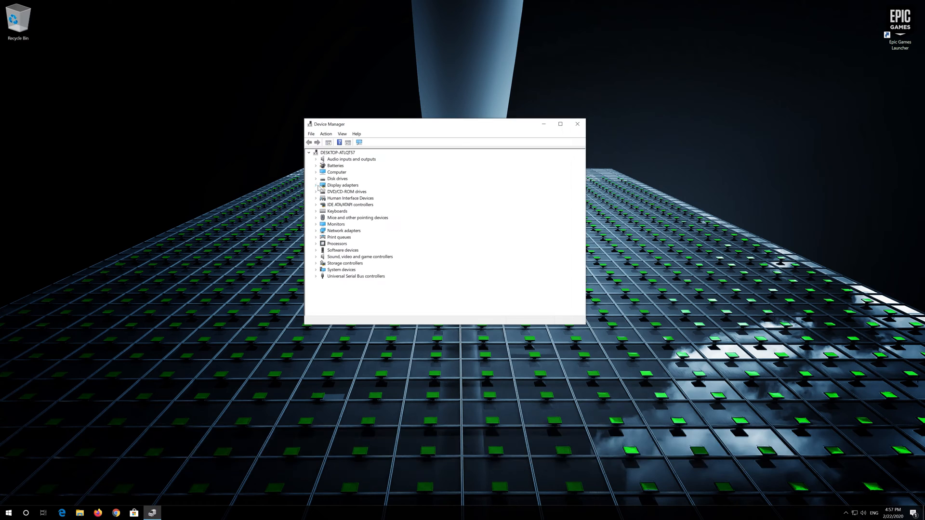
- Show the VirtualBox Graphics Adapter under Display adapters and bring up its Properties
{"action": "left_click", "coordinate": [316, 185]}
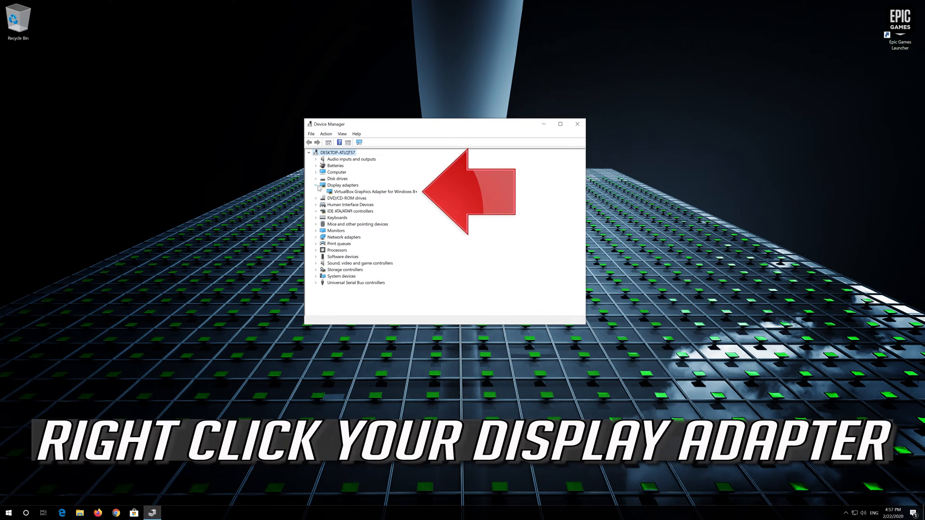
{"action": "left_click", "coordinate": [375, 192]}
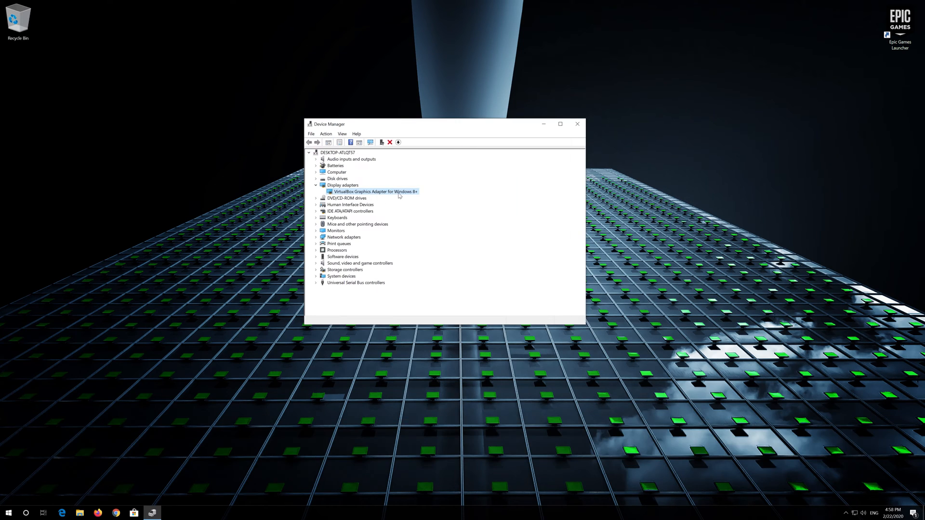
{"action": "right_click", "coordinate": [376, 192]}
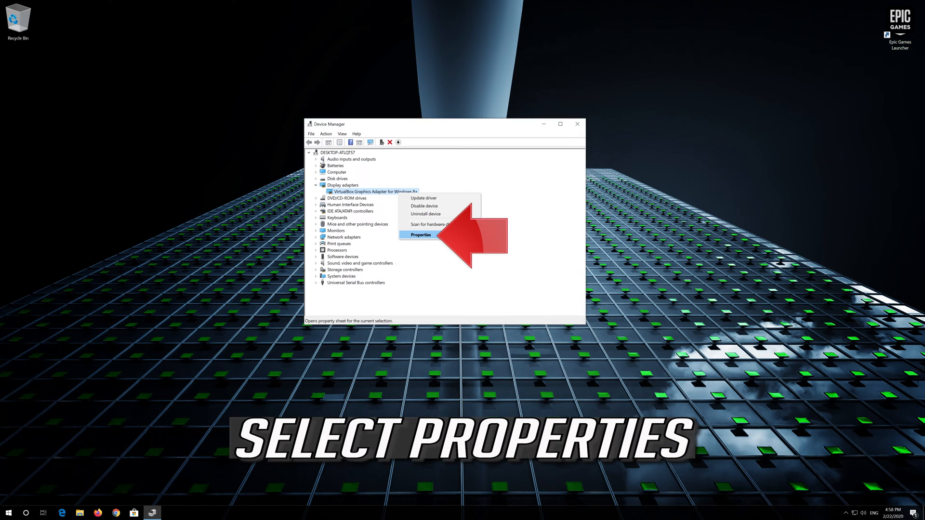
{"action": "left_click", "coordinate": [420, 235]}
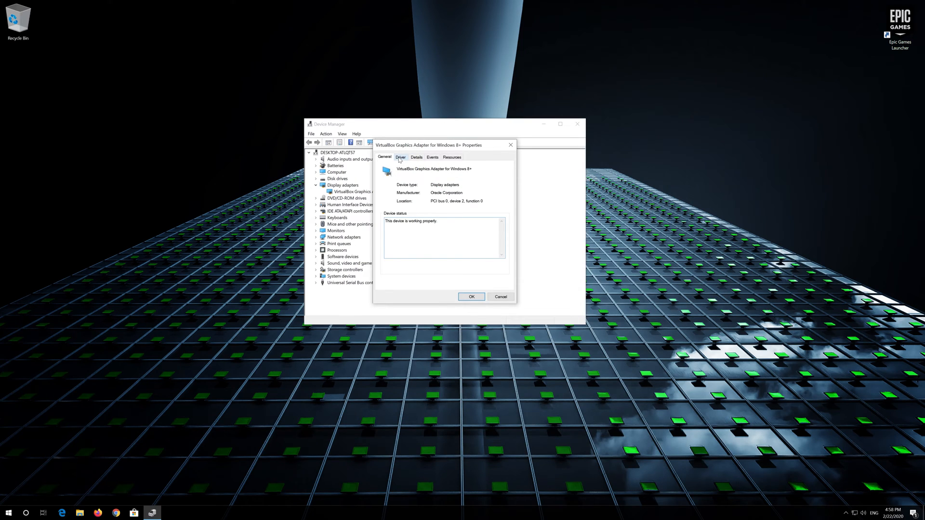
- From the Driver details, update the adapter's driver by searching automatically for software
{"action": "left_click", "coordinate": [400, 157]}
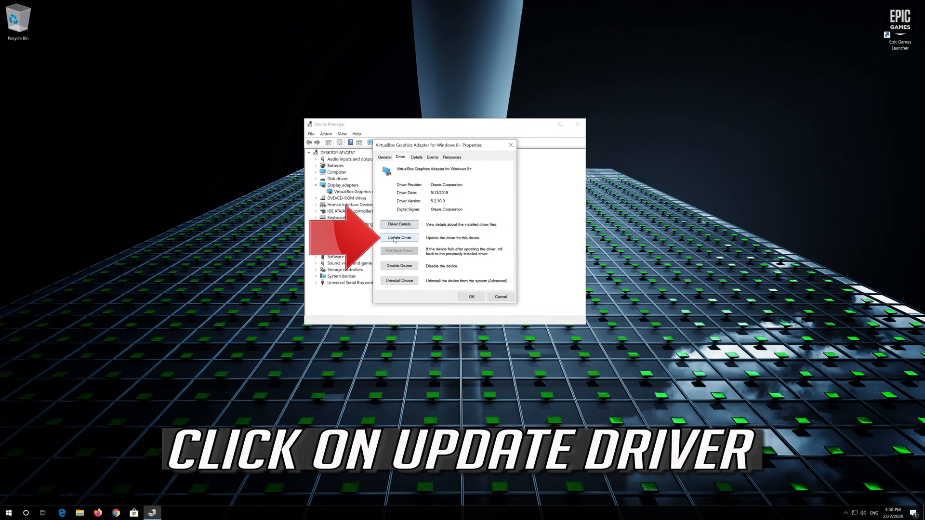
{"action": "mouse_move", "coordinate": [399, 237]}
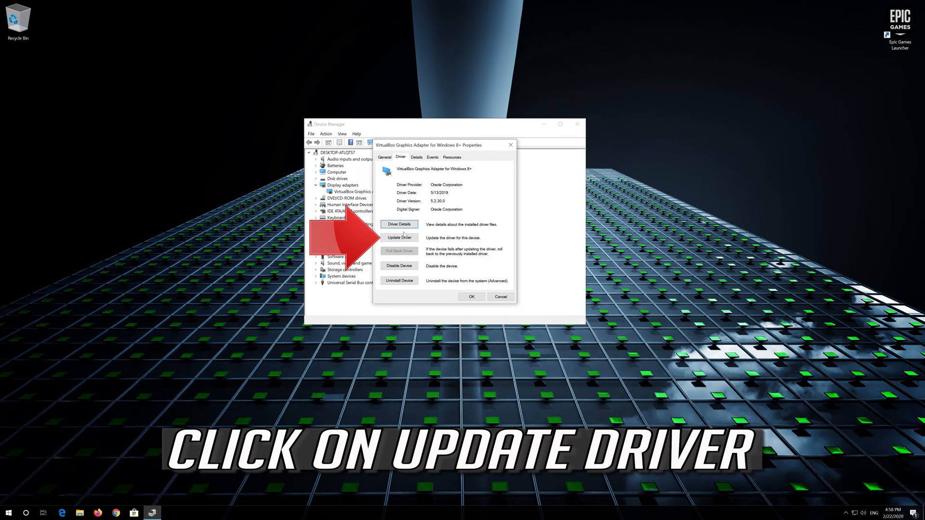
{"action": "left_click", "coordinate": [399, 237]}
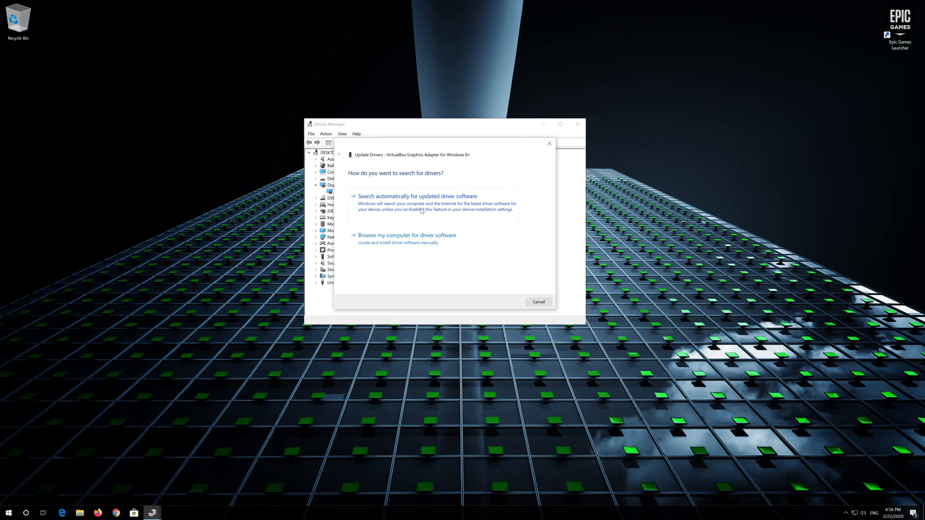
{"action": "left_click", "coordinate": [418, 196]}
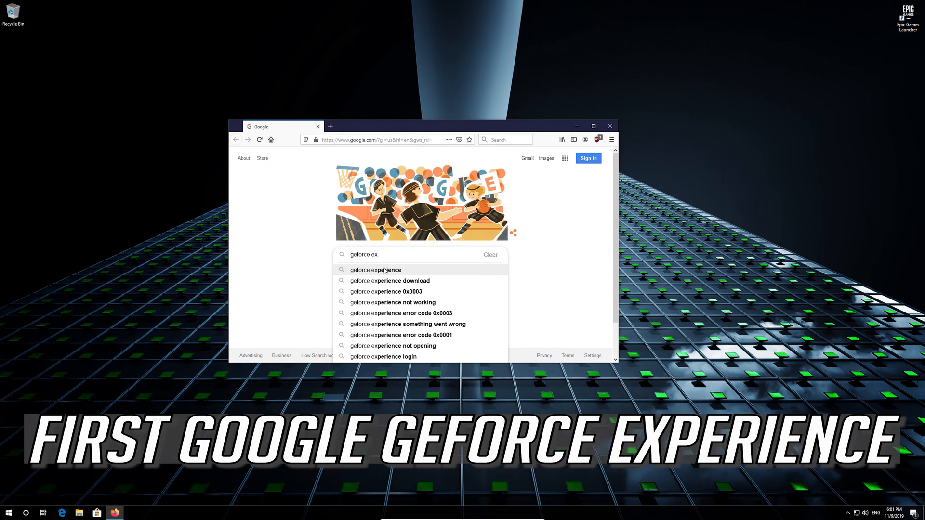
- Search Google for 'geforce experience' and go to NVIDIA's GeForce Experience page
{"action": "type", "text": "perience"}
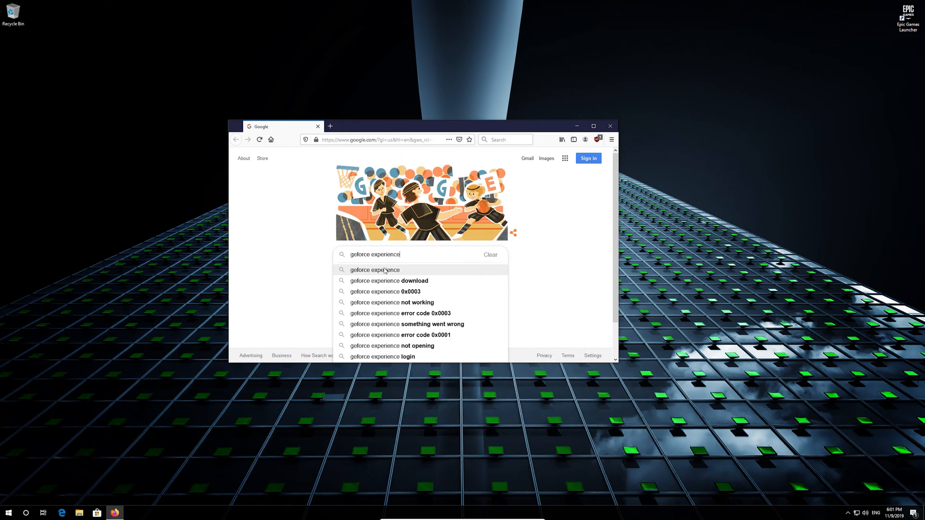
{"action": "key", "text": "Return"}
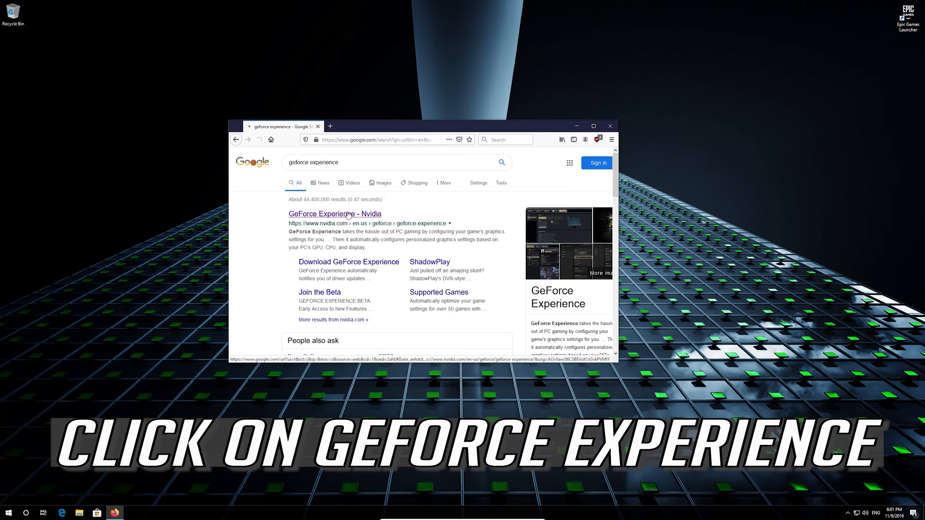
{"action": "left_click", "coordinate": [334, 213]}
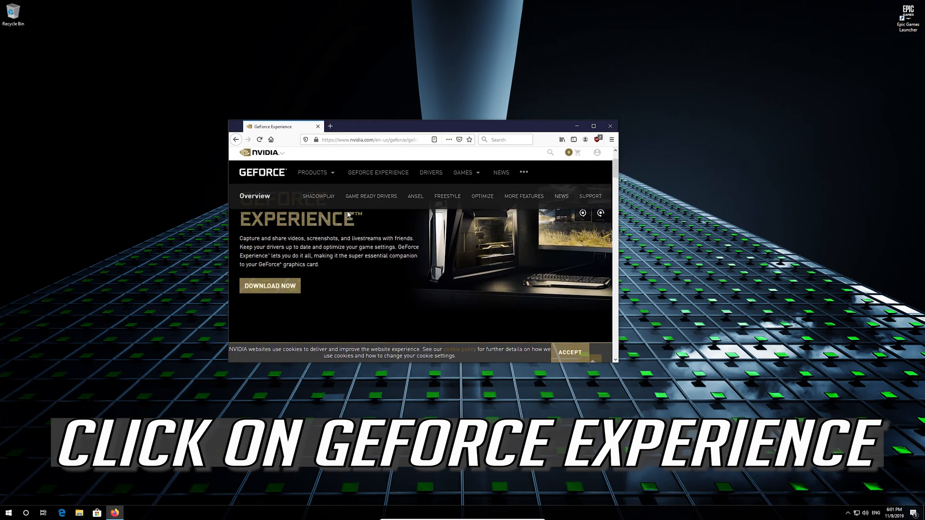
- Download and save the GeForce Experience installer, then view it in recent downloads
{"action": "scroll", "scroll_direction": "down", "scroll_amount": 3}
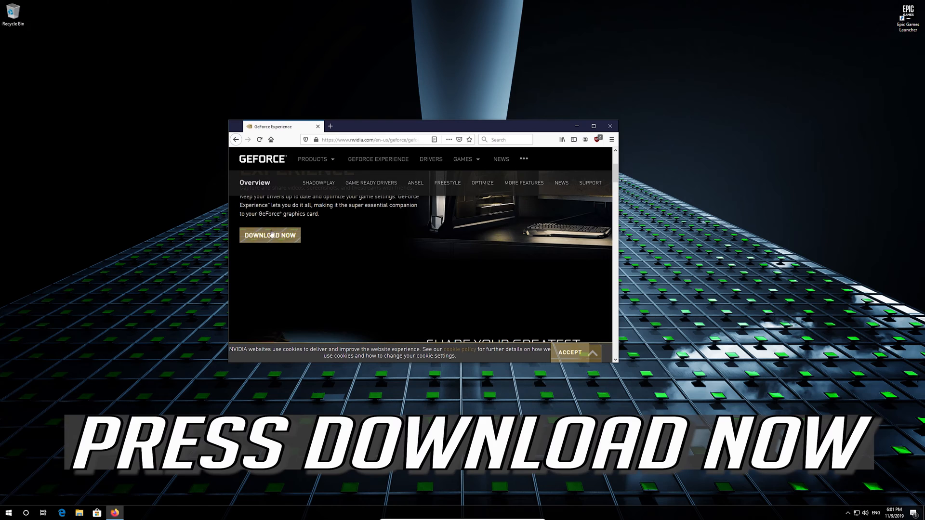
{"action": "mouse_move", "coordinate": [267, 244]}
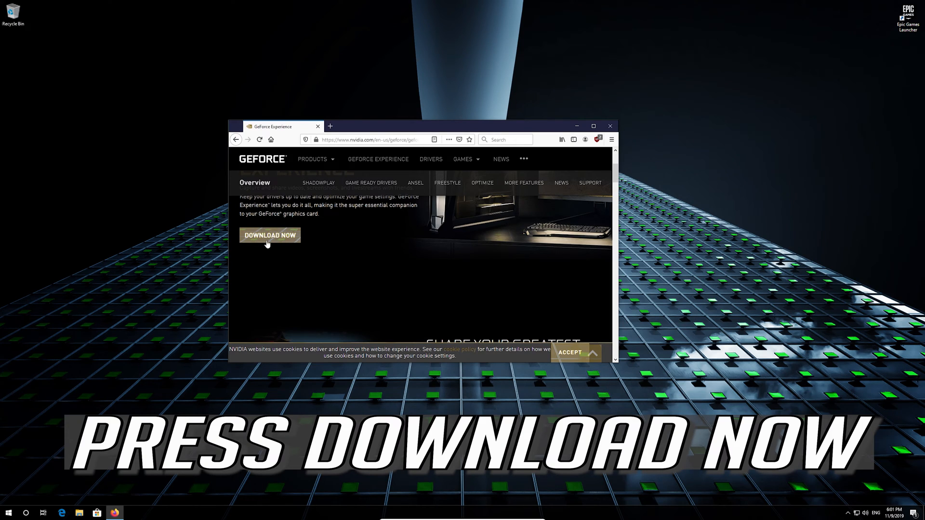
{"action": "left_click", "coordinate": [269, 235]}
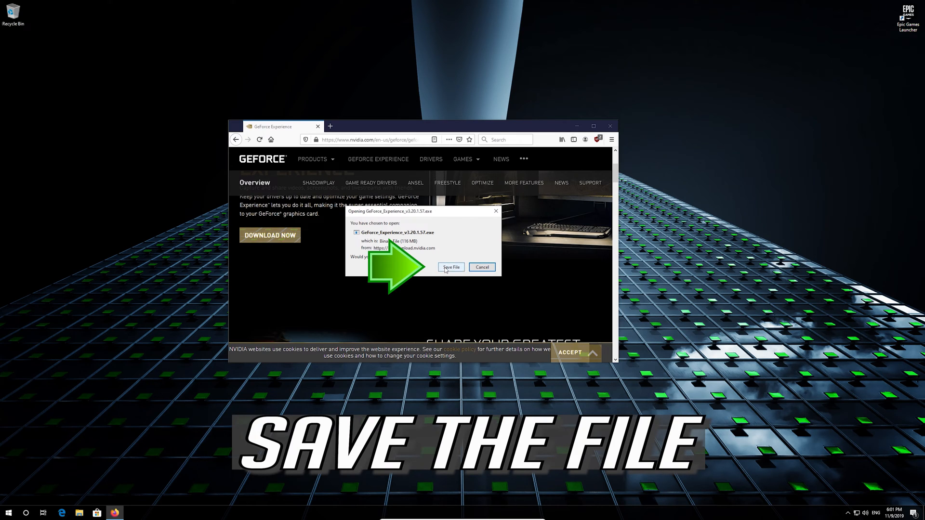
{"action": "left_click", "coordinate": [451, 266]}
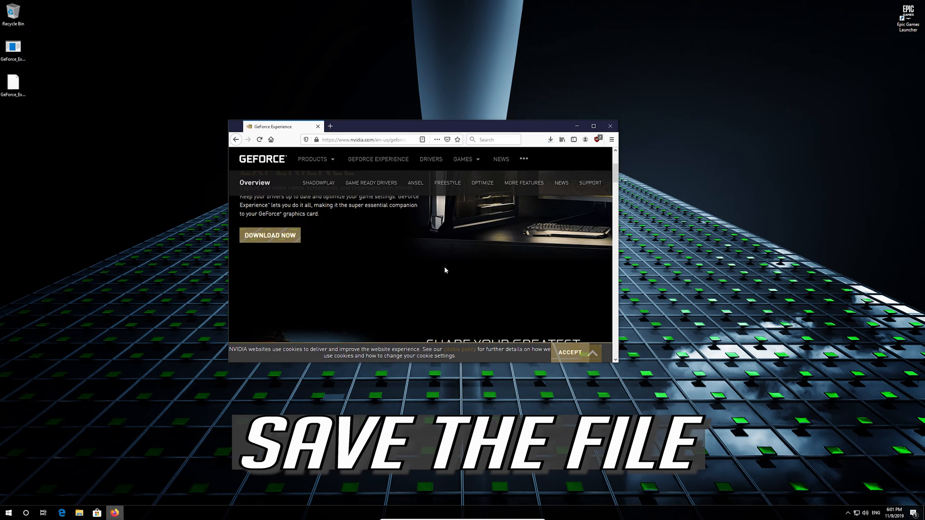
{"action": "mouse_move", "coordinate": [546, 148]}
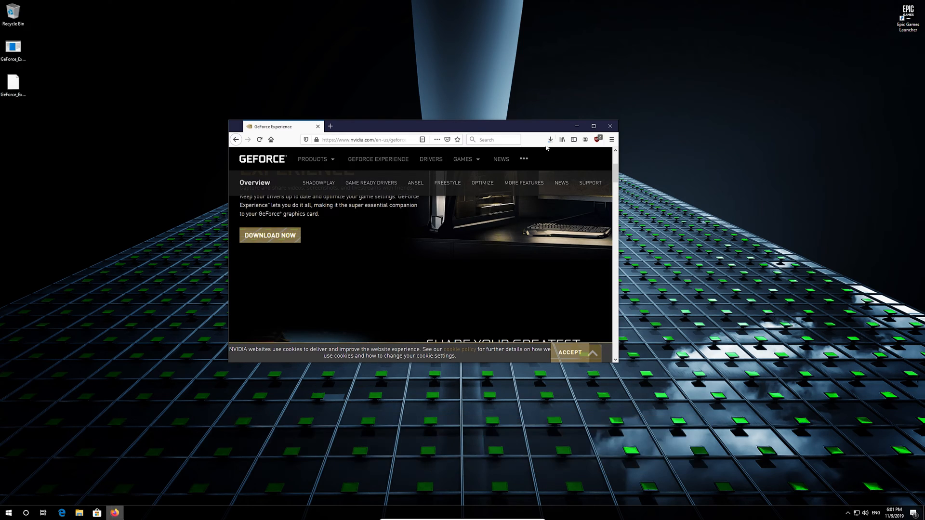
{"action": "left_click", "coordinate": [550, 140]}
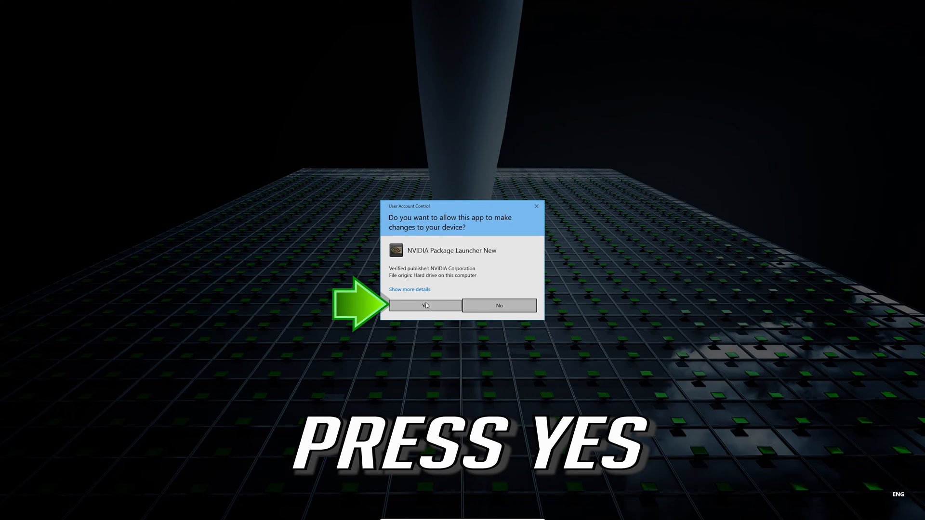
- Allow the NVIDIA Package Launcher to make changes in the UAC prompt
{"action": "left_click", "coordinate": [424, 305]}
{"action": "type", "text": "gf"}
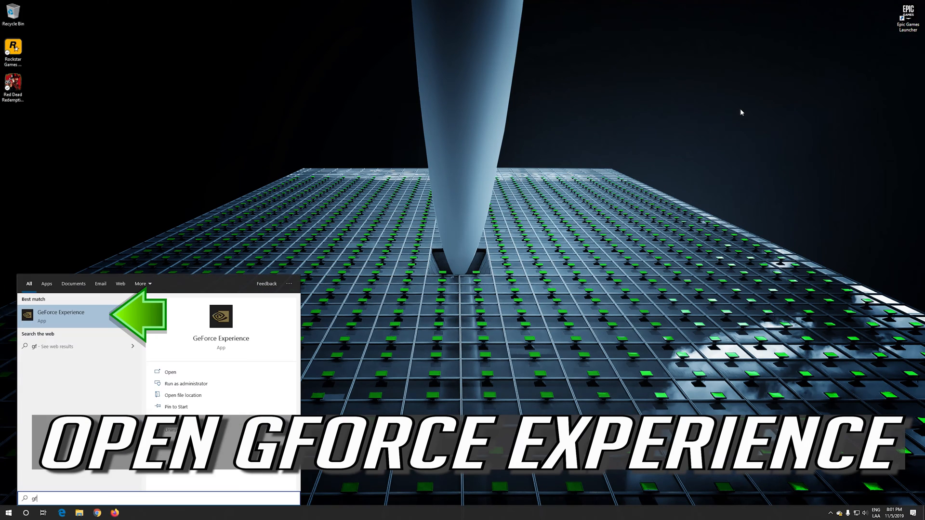
- Search Start for 'gforce experience' and launch the GeForce Experience app
{"action": "type", "text": "o"}
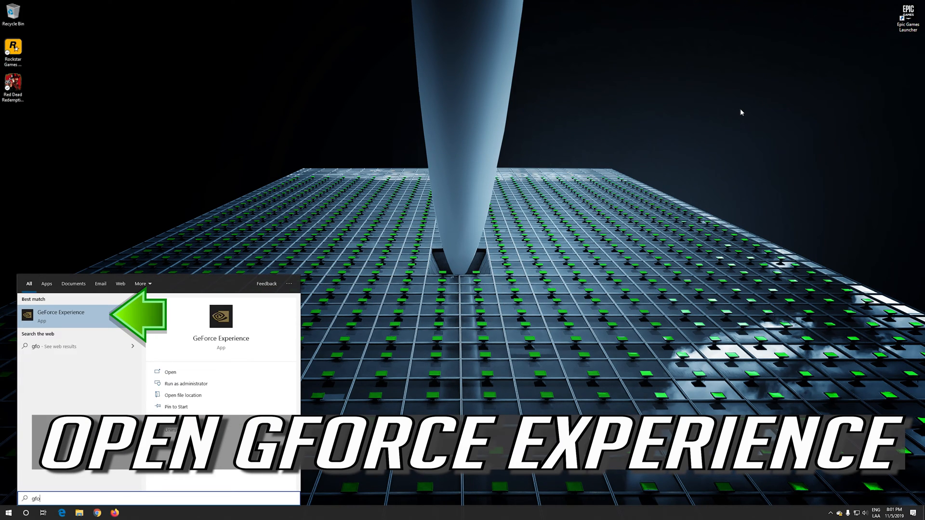
{"action": "type", "text": "rce"}
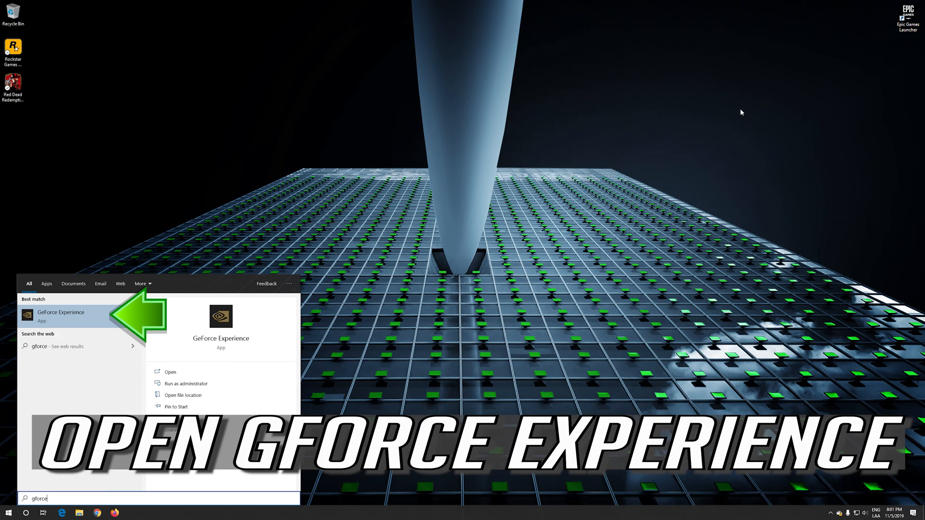
{"action": "type", "text": "experience"}
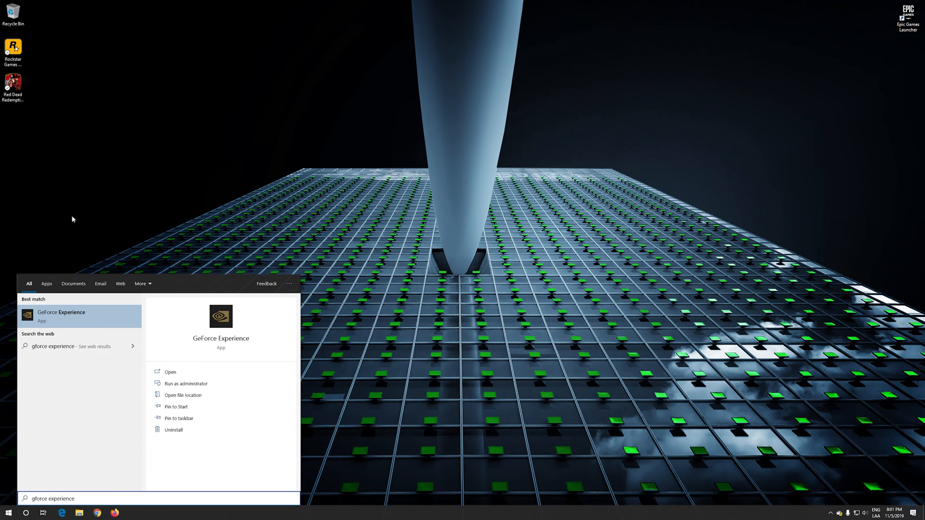
{"action": "mouse_move", "coordinate": [79, 320]}
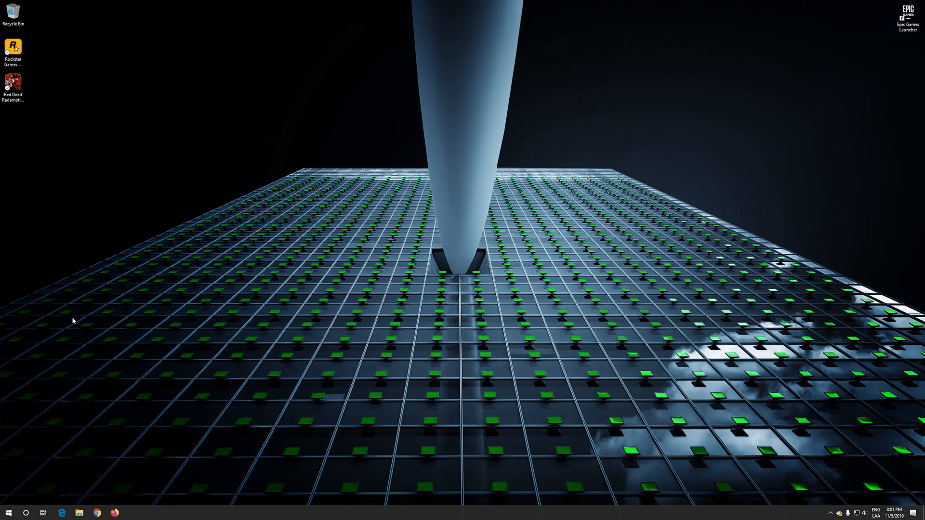
{"action": "left_click", "coordinate": [132, 512]}
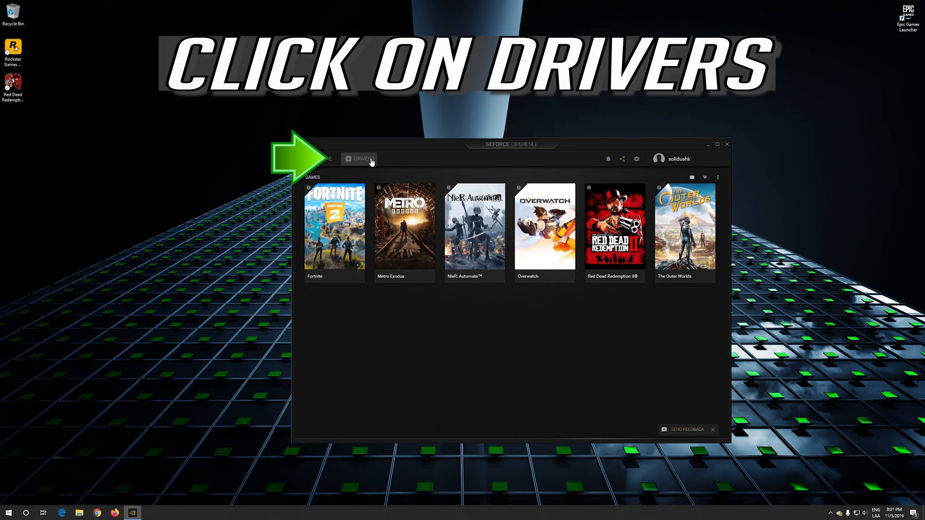
- Start a Custom Installation of the available GeForce Game Ready Driver from the Drivers section
{"action": "left_click", "coordinate": [363, 159]}
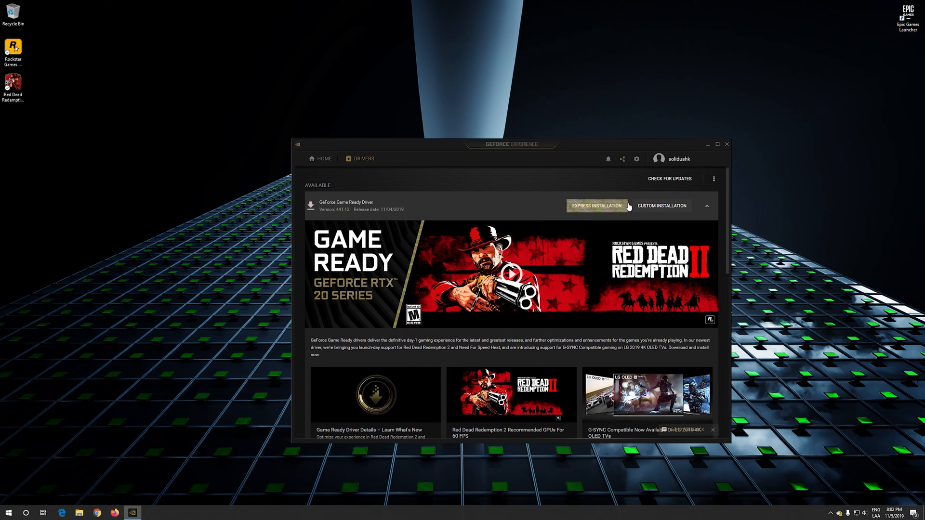
{"action": "mouse_move", "coordinate": [672, 207]}
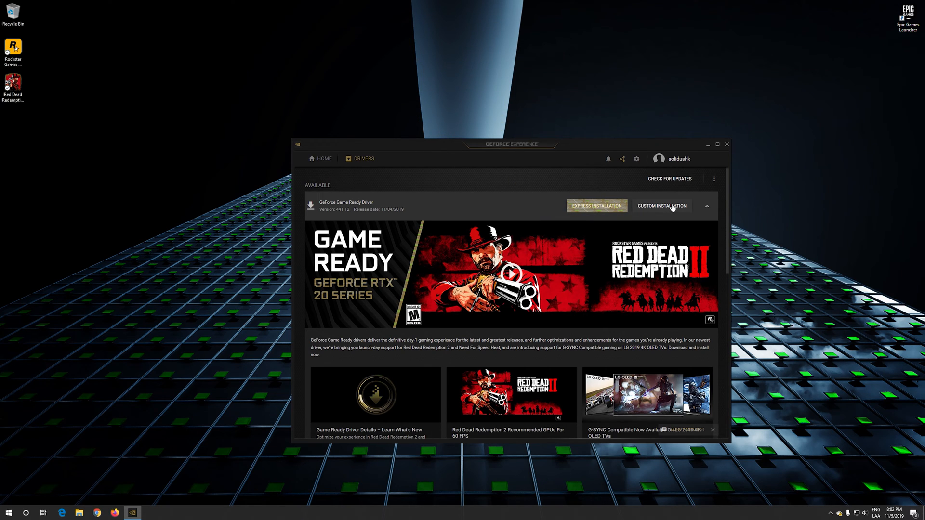
{"action": "left_click", "coordinate": [597, 205]}
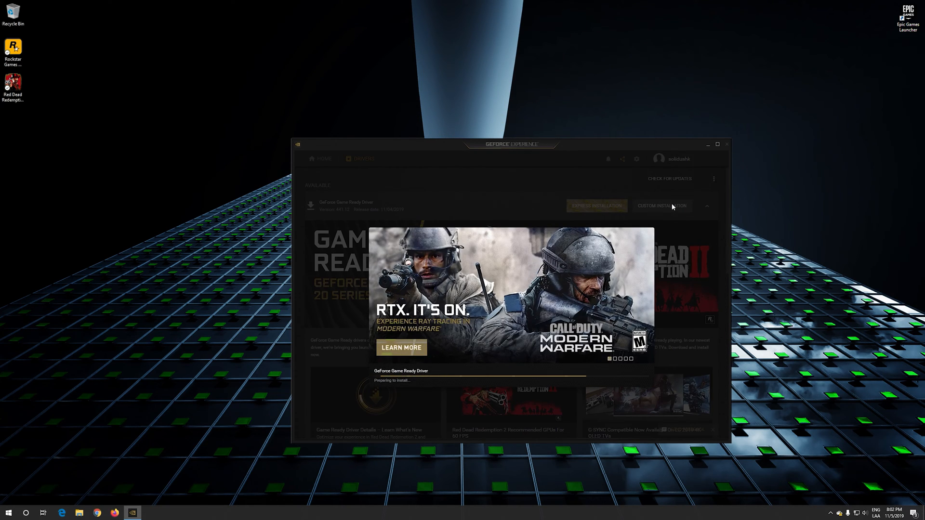